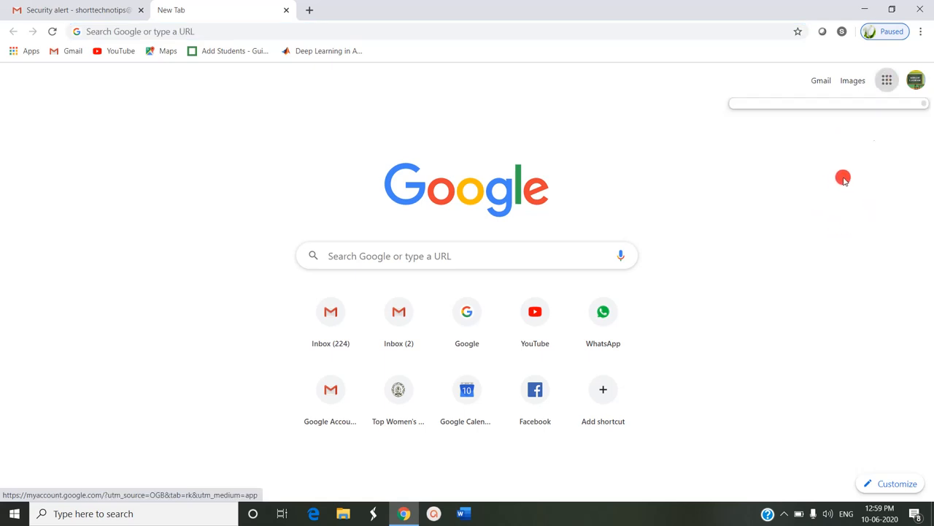
mouse_move(886, 80)
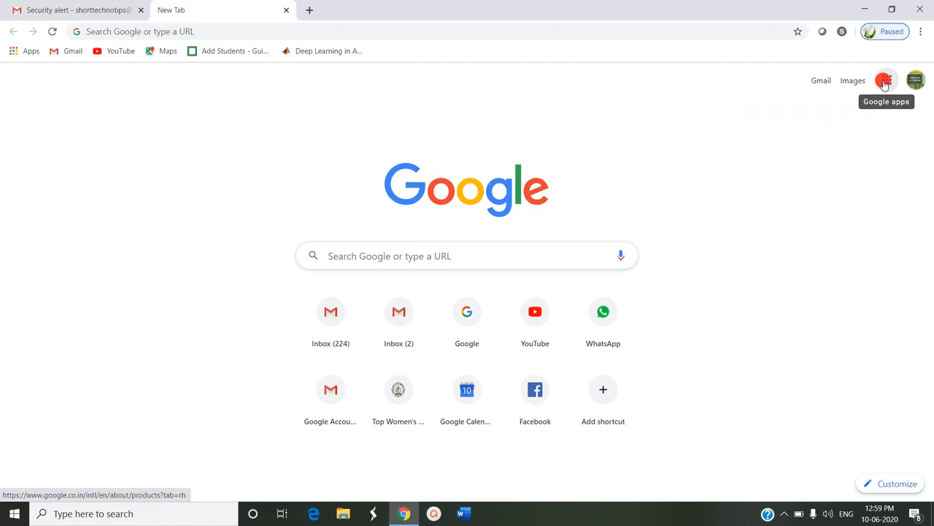
Launch Google Calendar from the Google apps menu in Chrome.
click(886, 81)
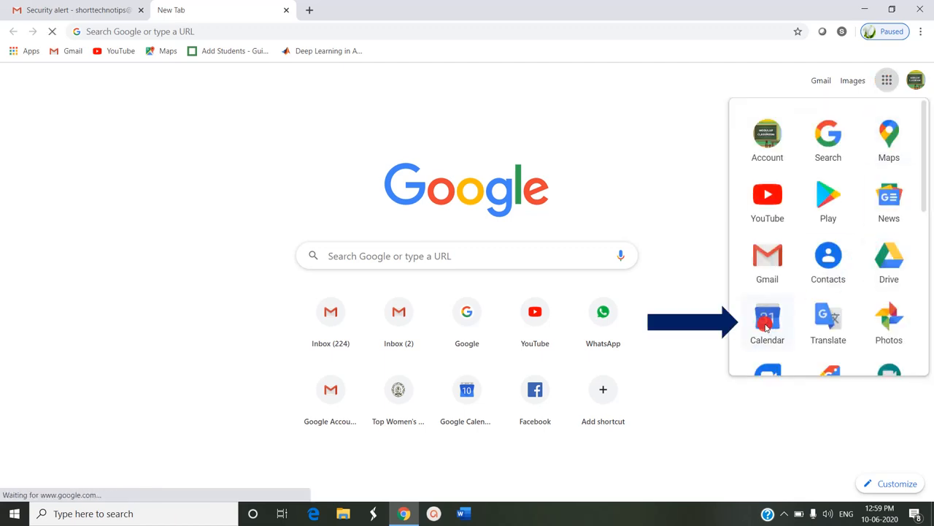
click(768, 321)
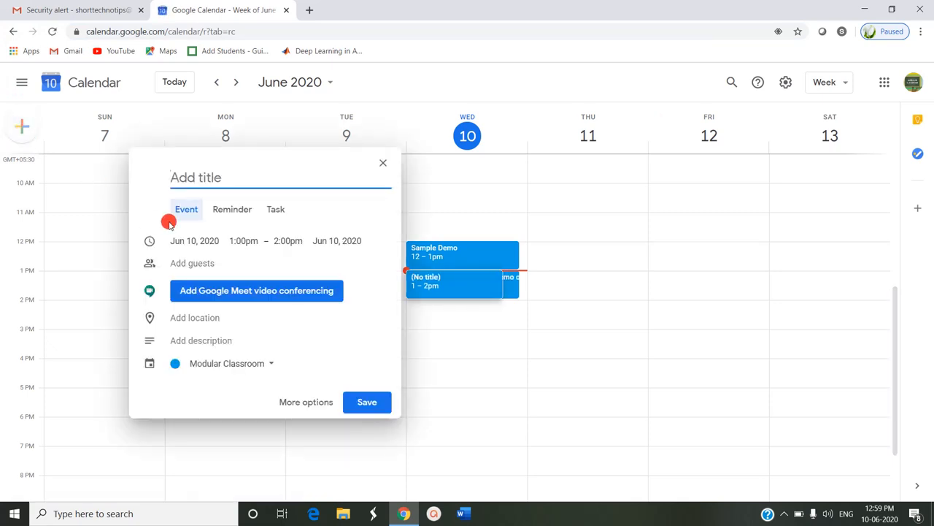
Title the new event 'Test for Attachment' and continue to its full details editor.
text(T)
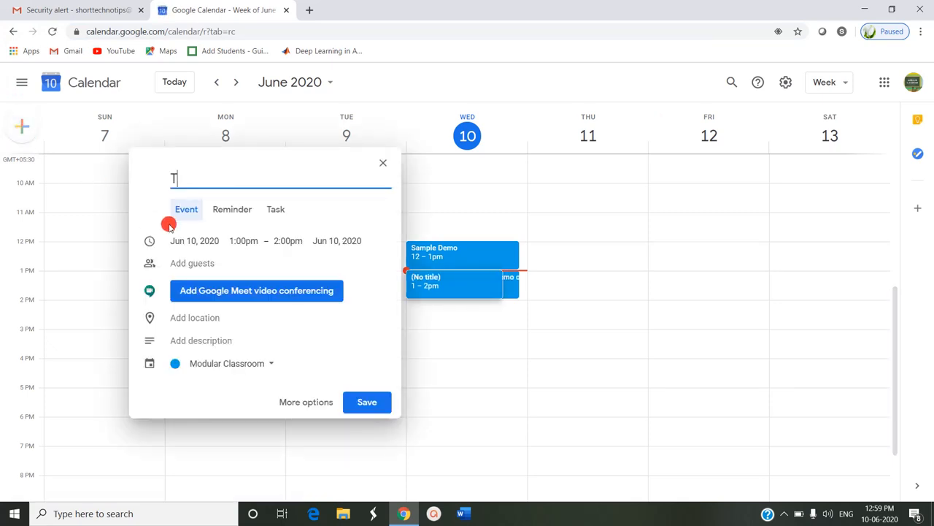
text(est for Att)
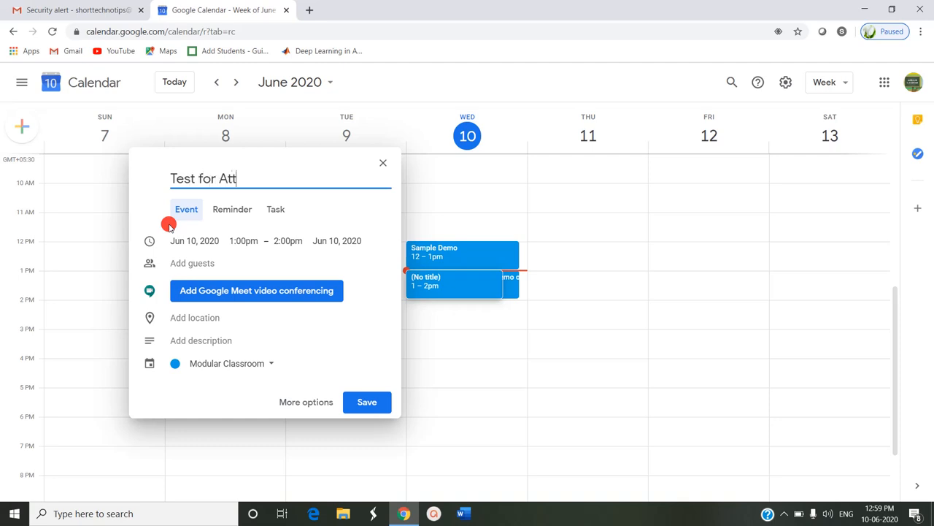
text(achme)
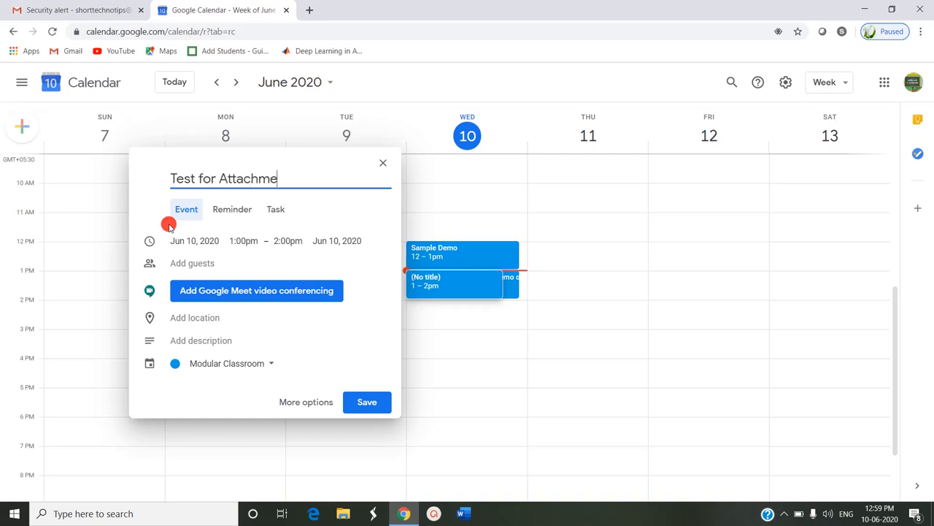
text(nt)
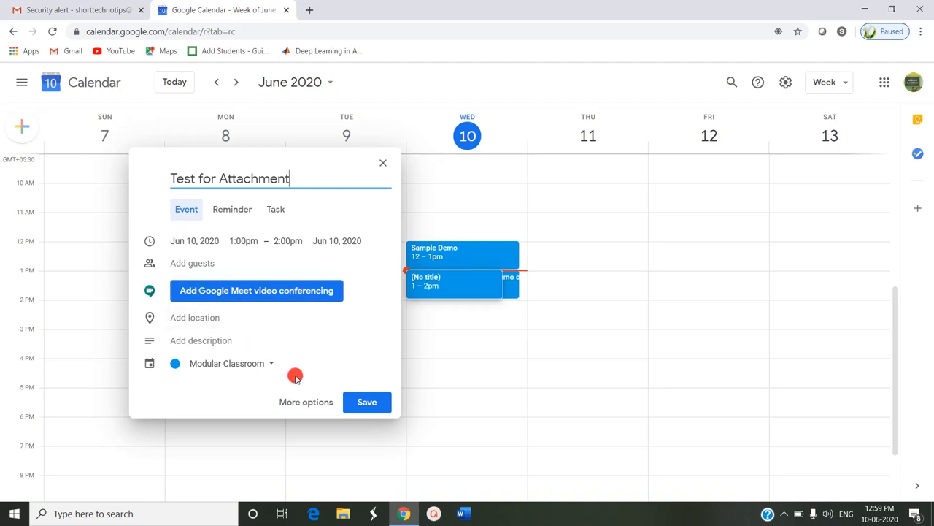
click(307, 402)
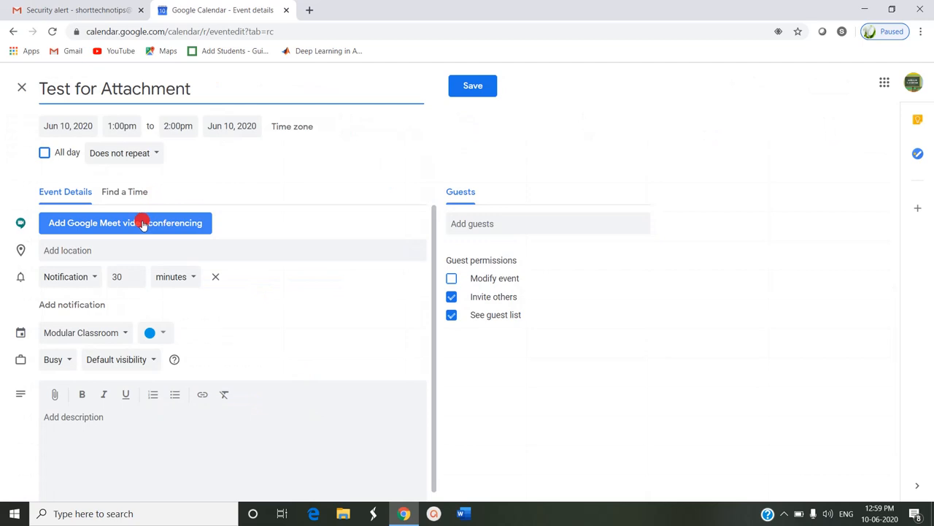
Add Google Meet video conferencing and invite the suggested guest account.
click(126, 222)
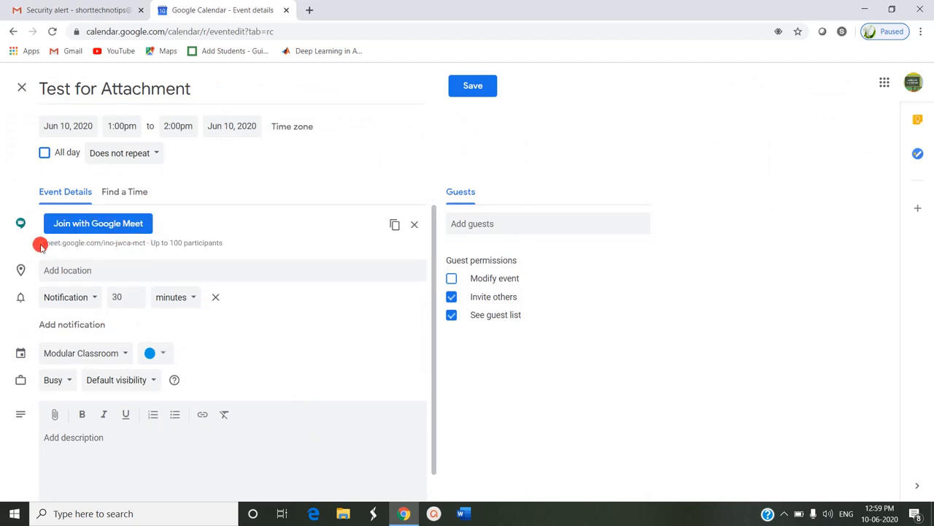
mouse_move(124, 242)
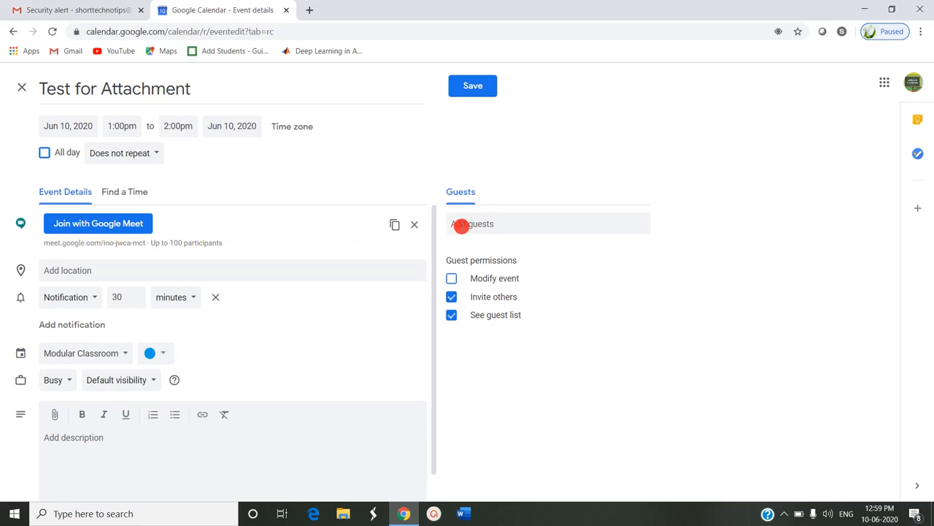
click(548, 224)
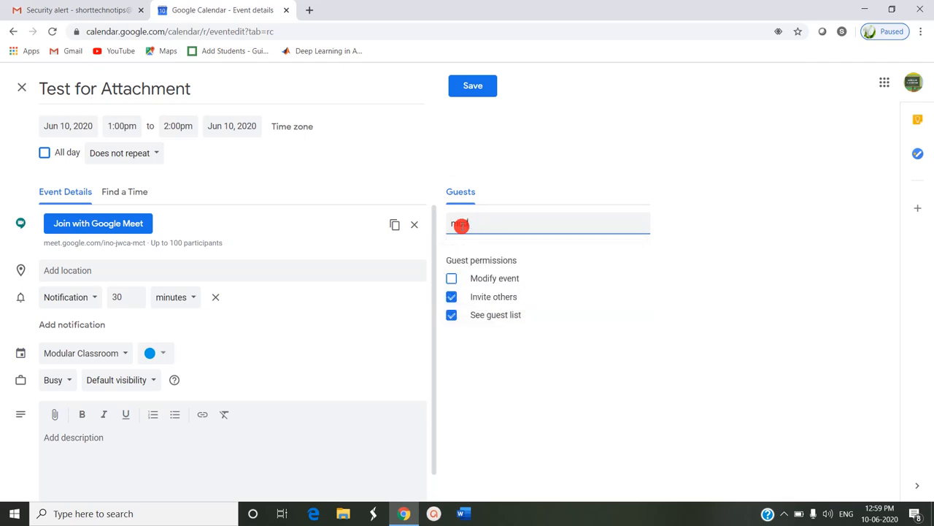
text(odular)
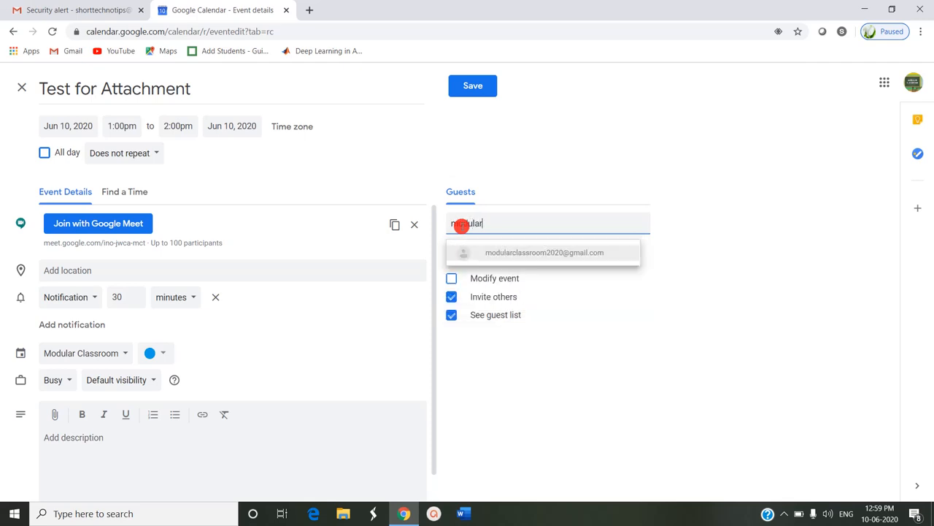
click(543, 251)
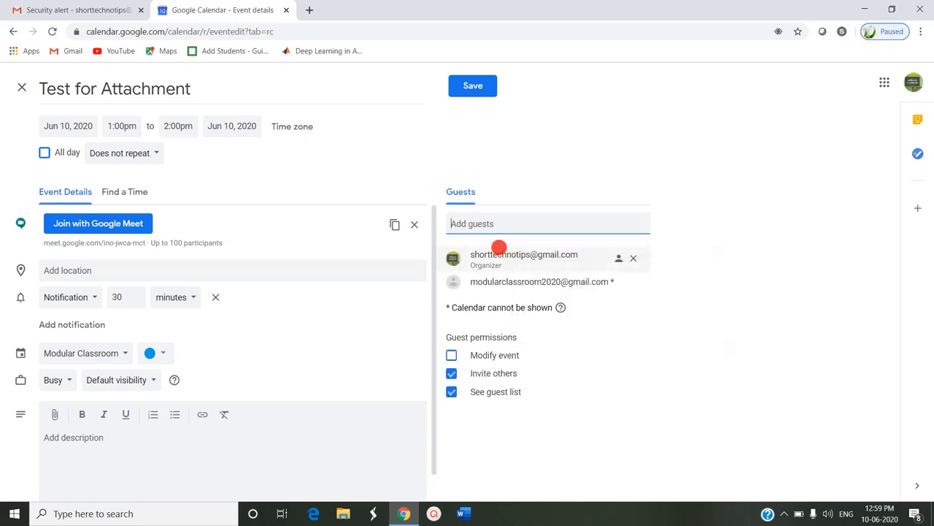
mouse_move(202, 352)
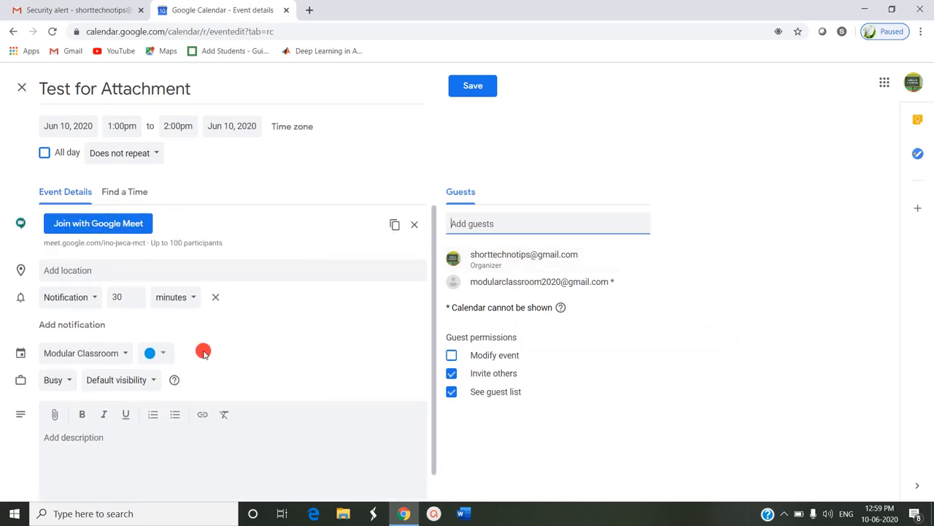
mouse_move(144, 435)
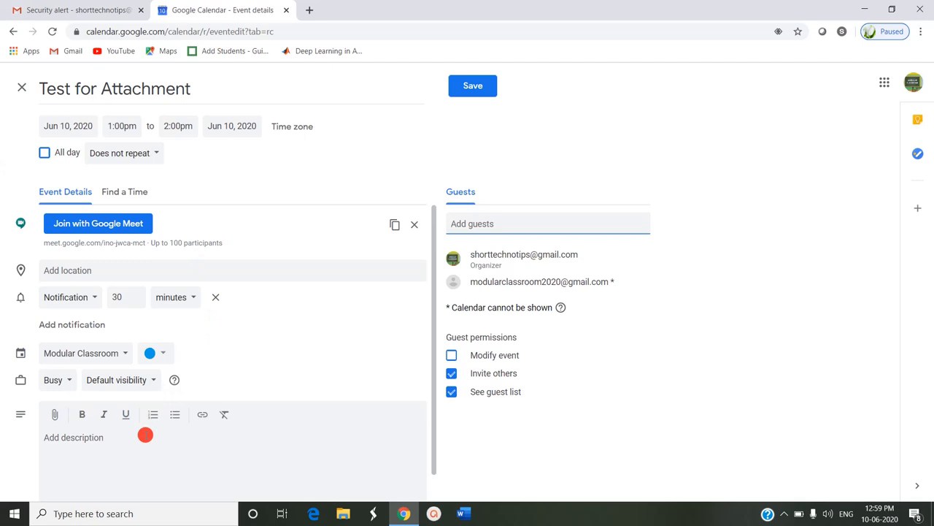
mouse_move(55, 415)
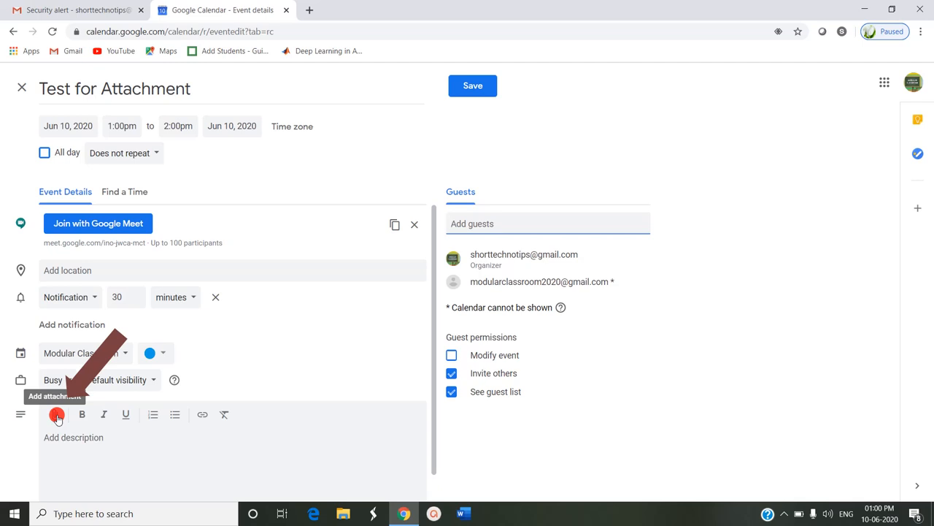
Attach the 'Getting started' file from My Drive to the event.
click(547, 223)
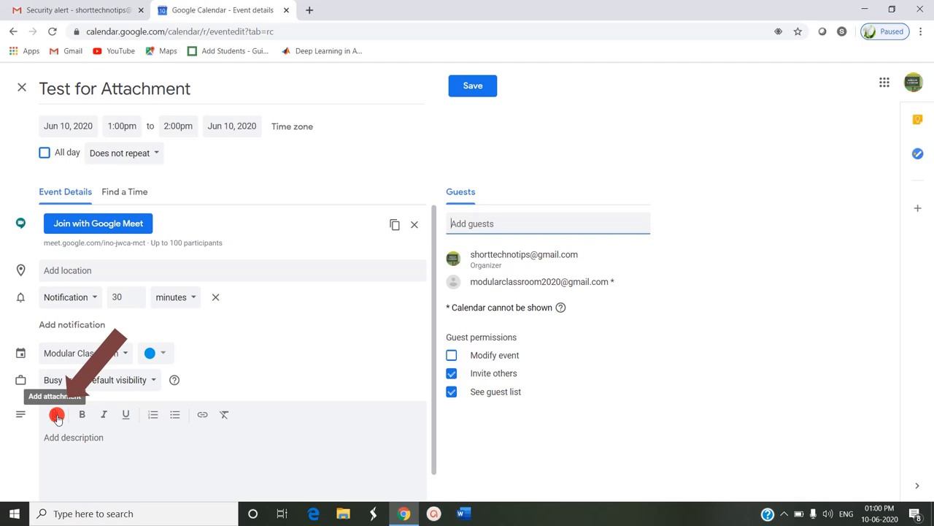
click(57, 415)
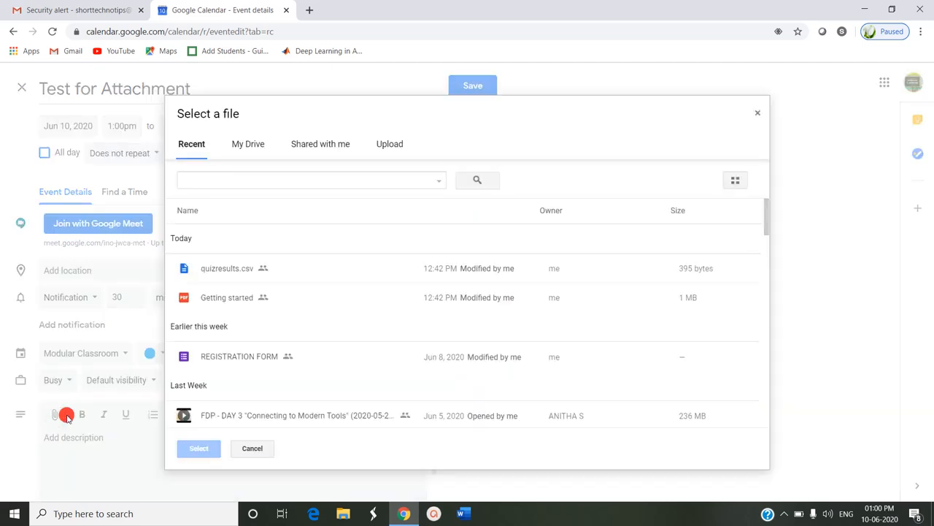
mouse_move(175, 372)
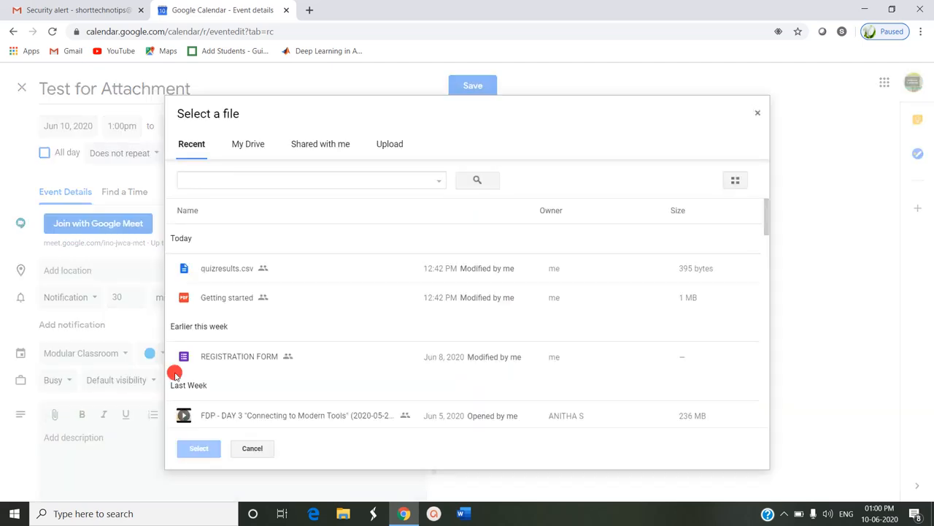
click(389, 145)
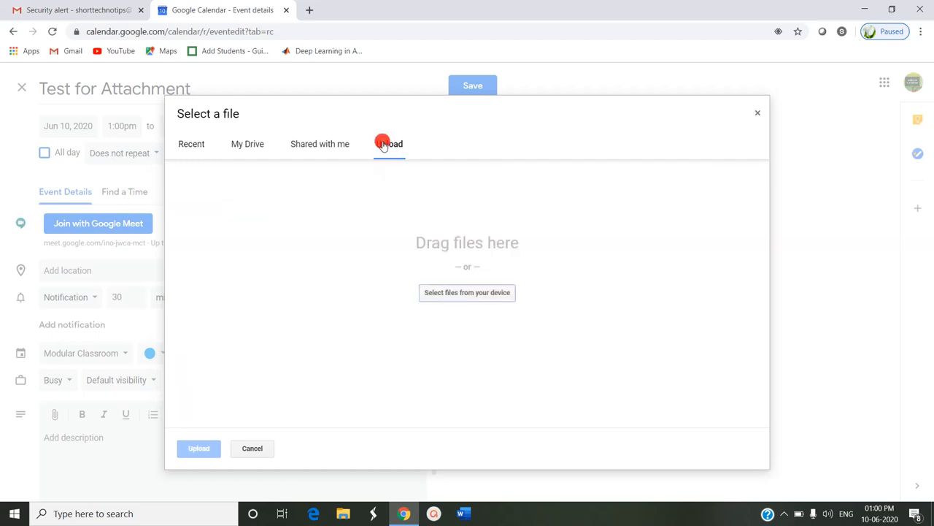
click(248, 144)
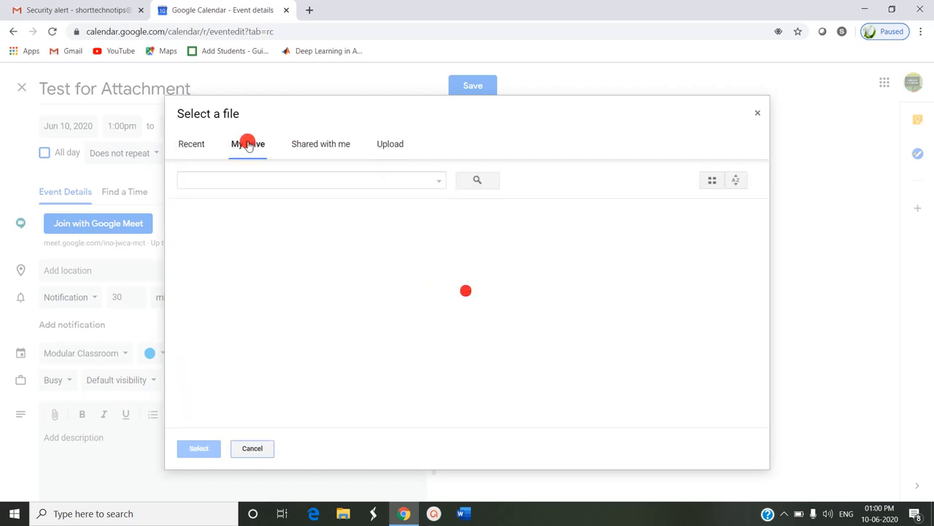
click(248, 144)
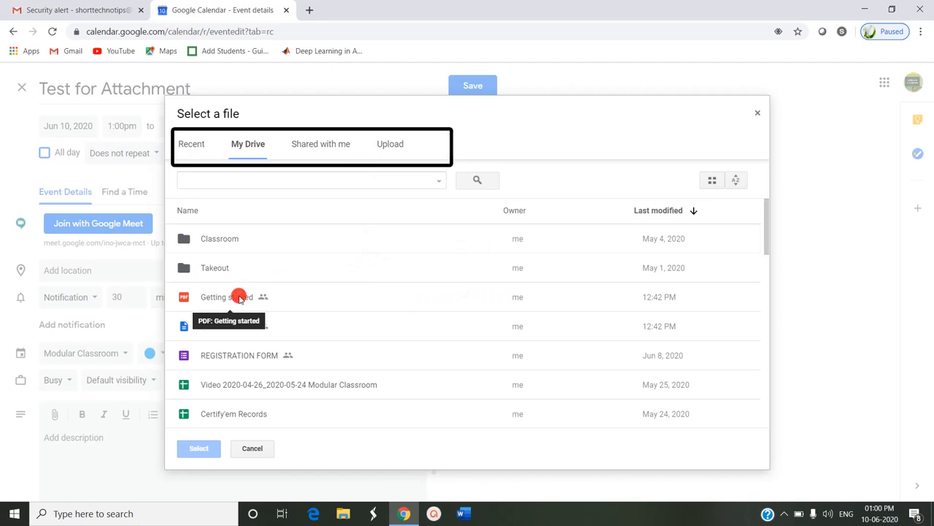
click(226, 297)
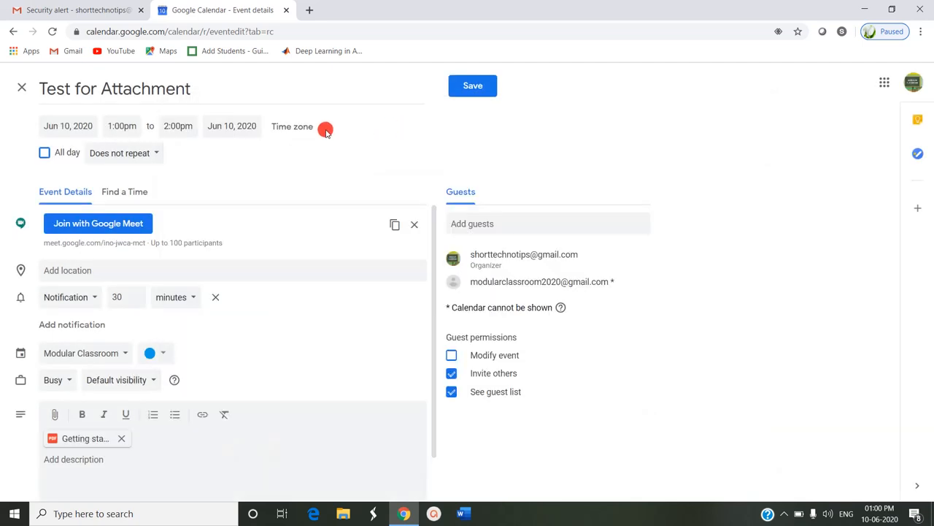
Reopen the file picker on the Upload tab for a second attachment.
click(55, 415)
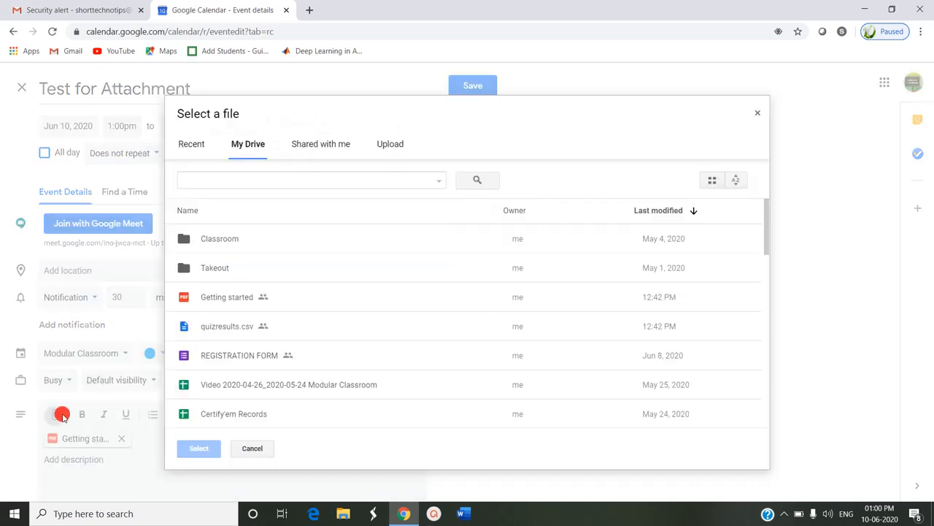
click(389, 145)
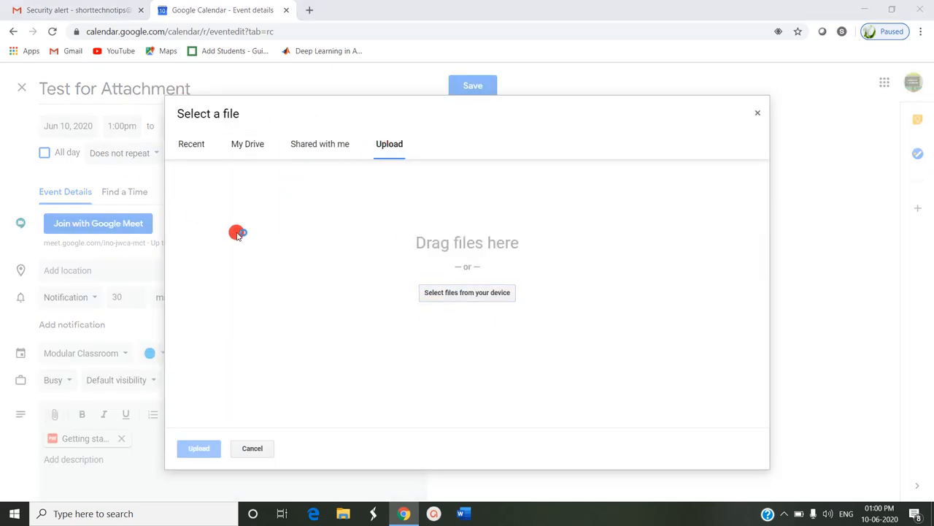
Upload quiz.docx from the Downloads folder and attach it to the event.
click(467, 292)
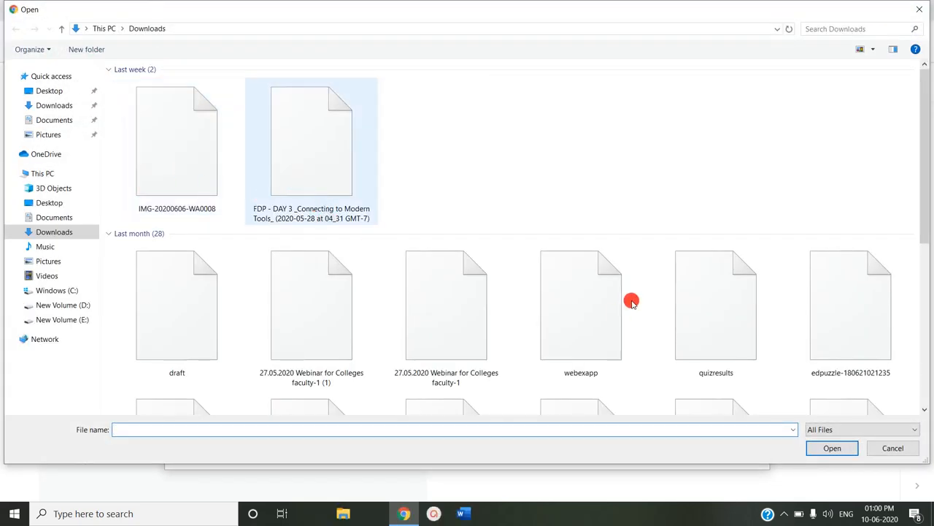
click(849, 190)
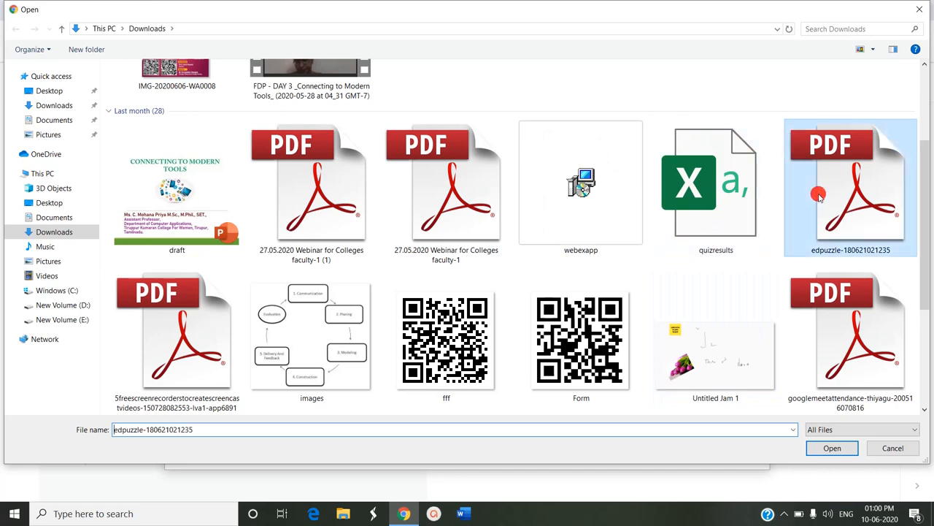
scroll(down, 3)
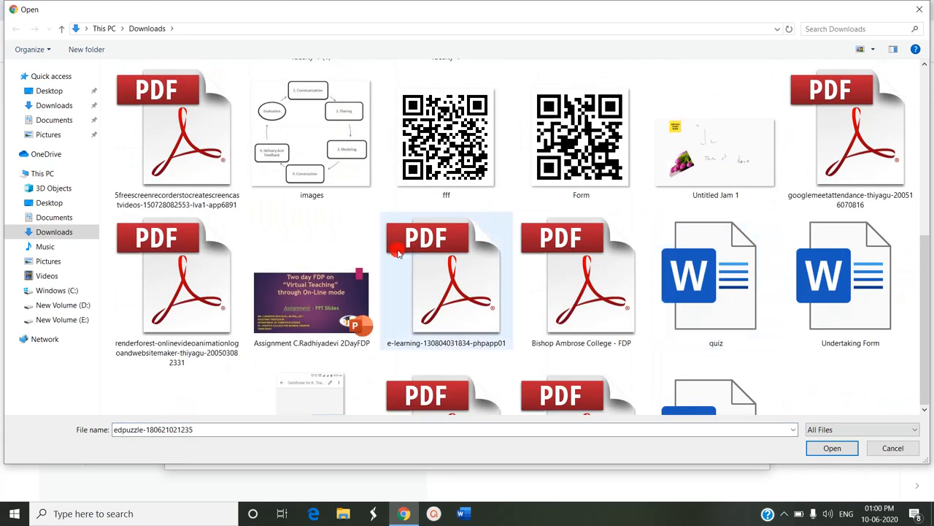
click(312, 131)
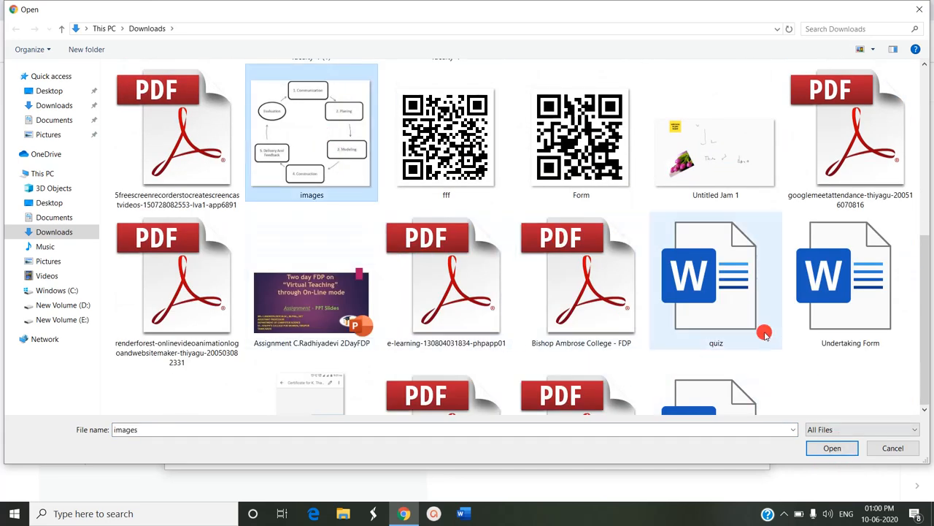
click(832, 447)
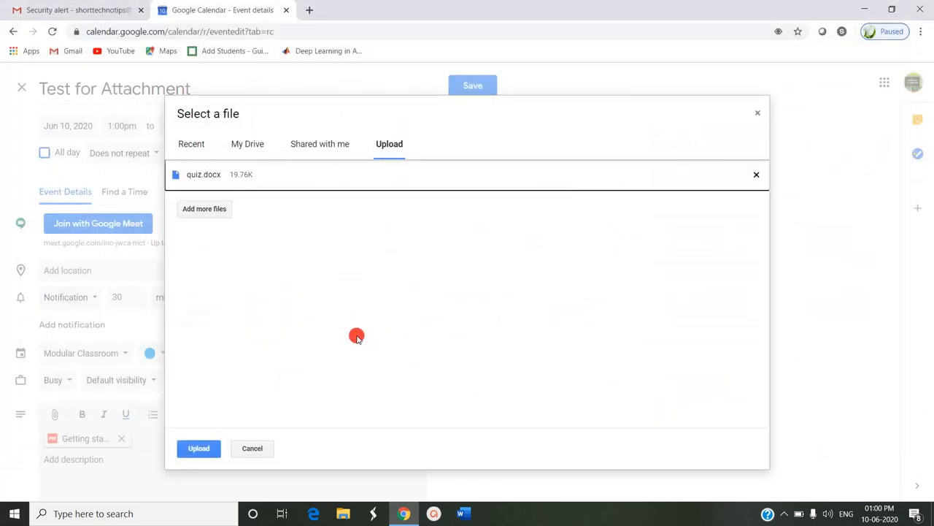
click(198, 447)
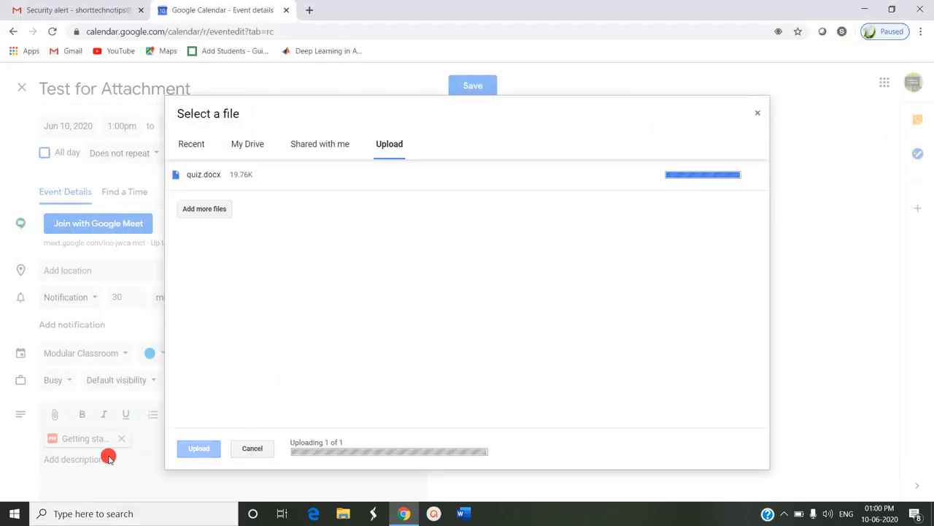
click(198, 447)
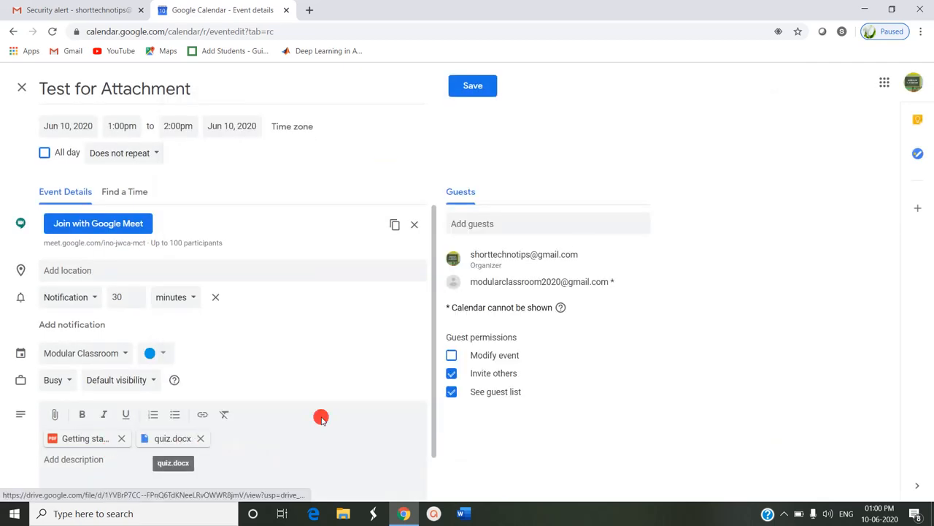
mouse_move(385, 400)
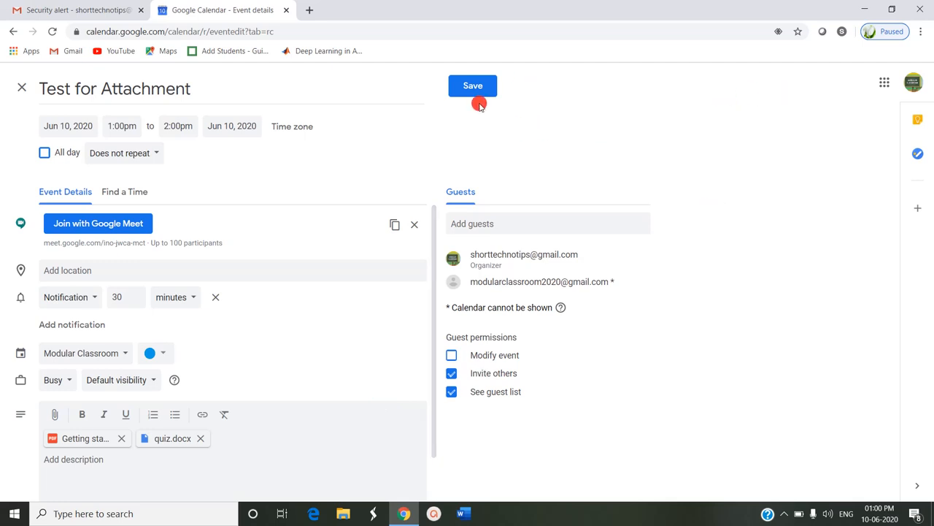
Save the event, send the invitation and turn link sharing on for the attached files.
click(474, 84)
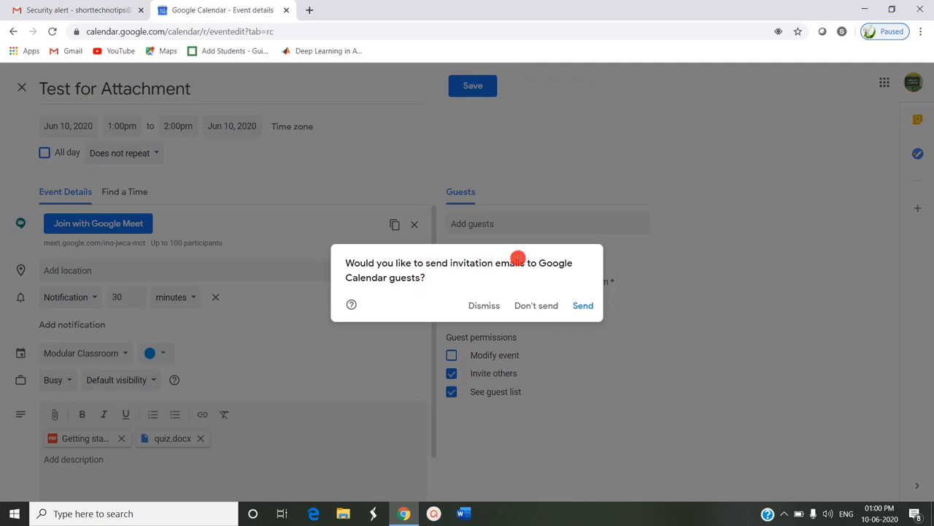
mouse_move(423, 283)
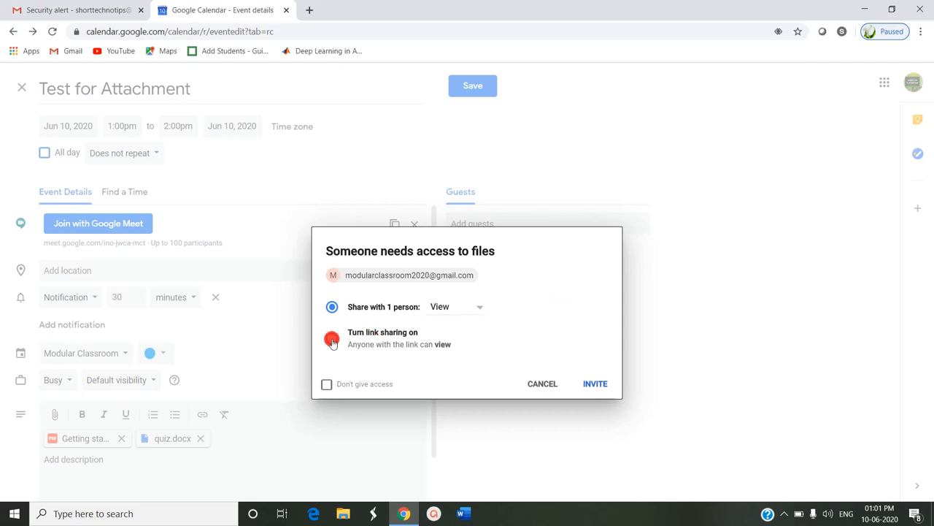
click(333, 339)
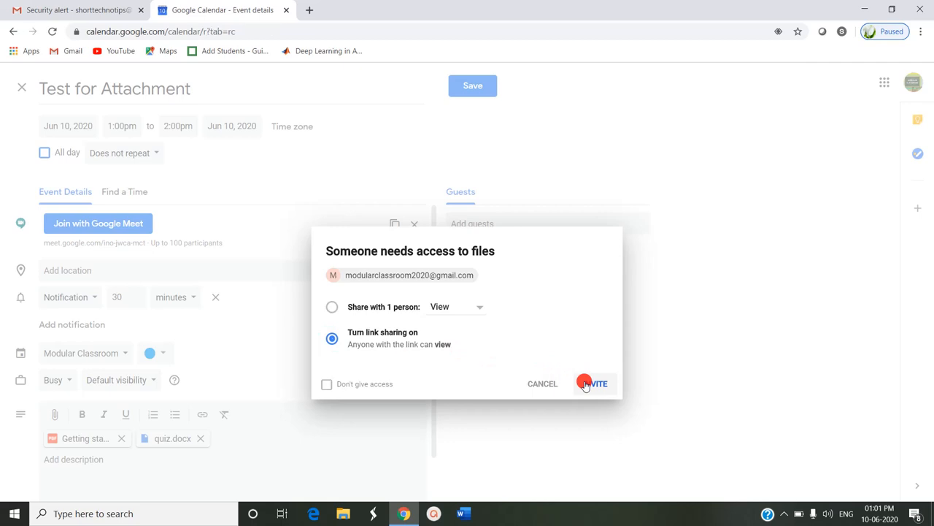
click(596, 383)
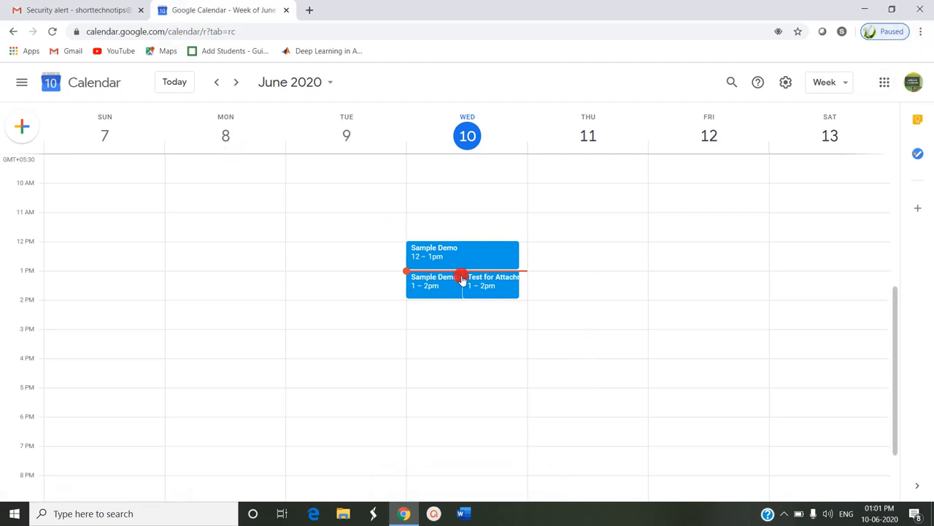
Join the Test for Attachment event's Google Meet call from its week-view popup.
click(489, 280)
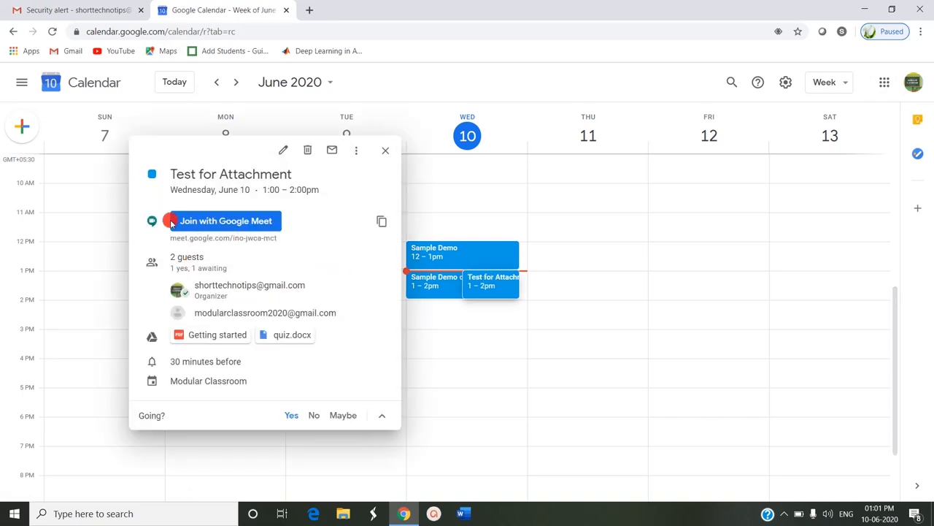
click(226, 221)
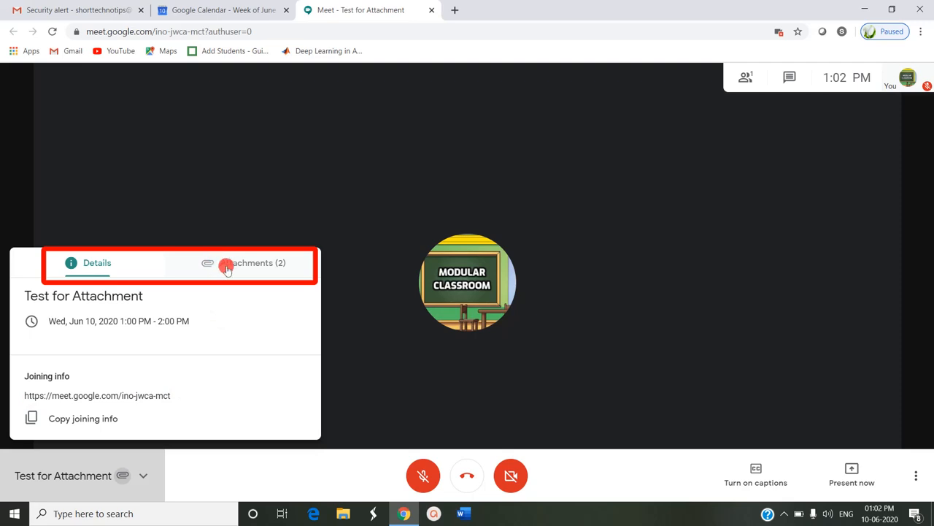
Show the call's two attachments and open Getting started and quiz.docx.
click(251, 263)
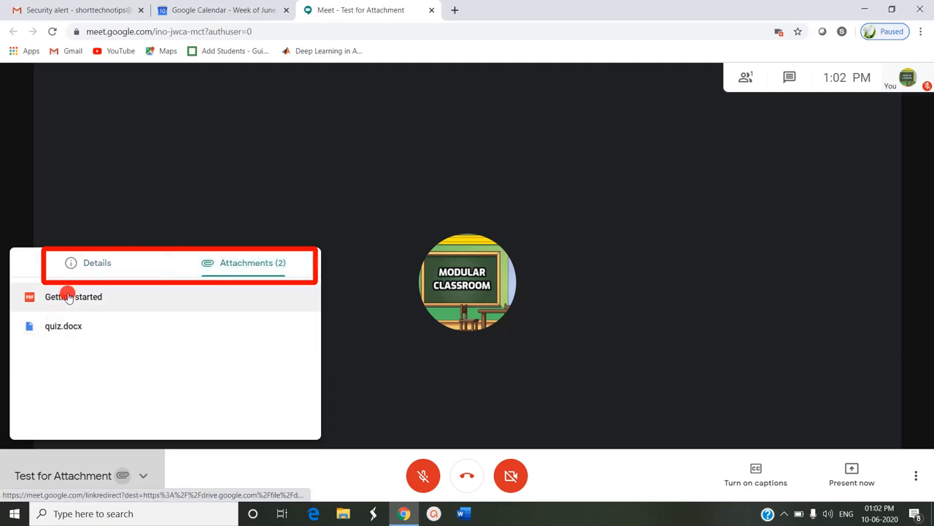
click(73, 297)
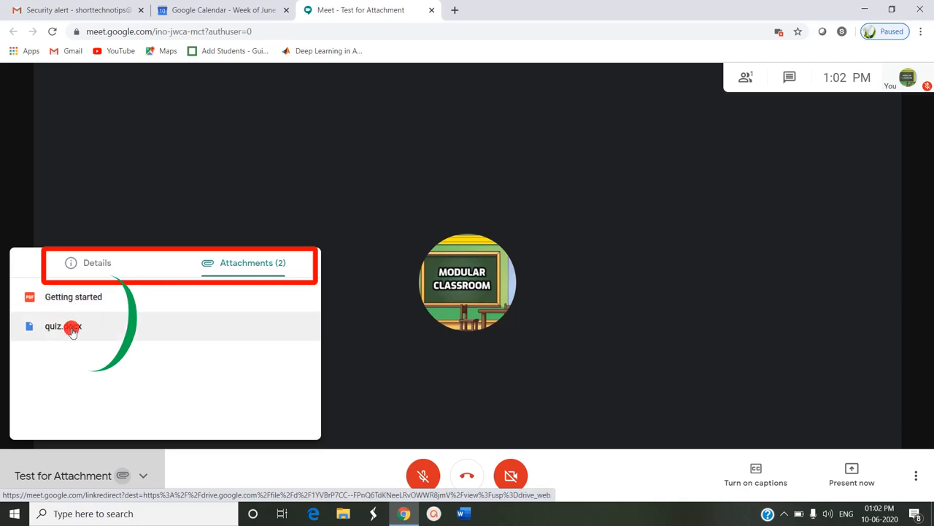
click(55, 325)
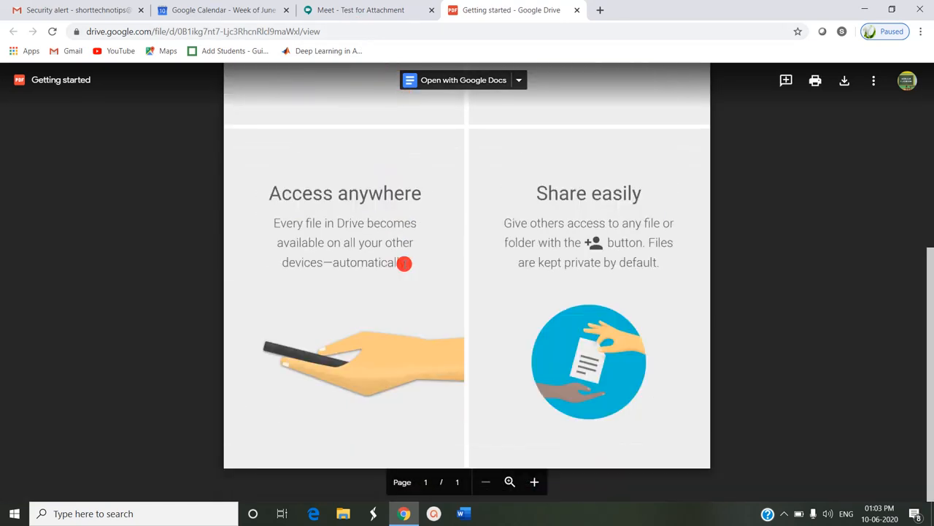
Scroll the Getting started PDF, then close its tab to return to the Meet call.
scroll(down, 3)
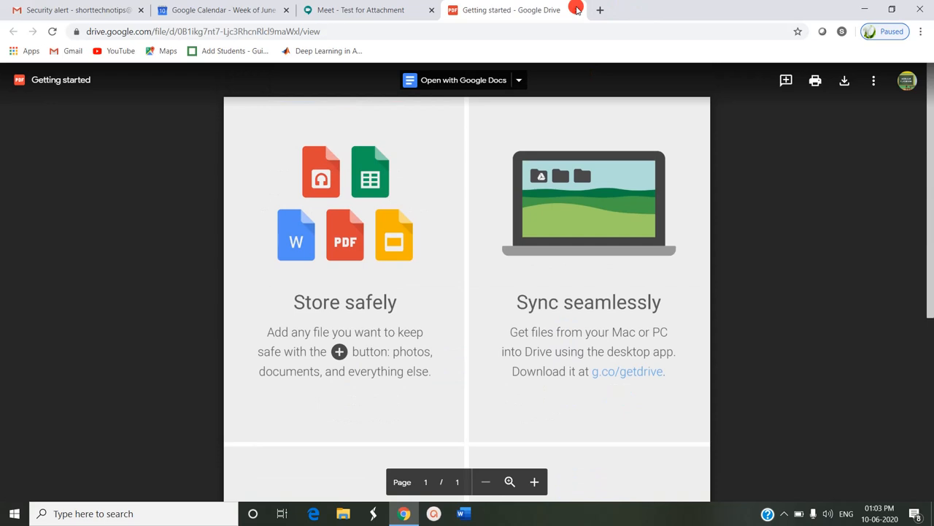
click(359, 9)
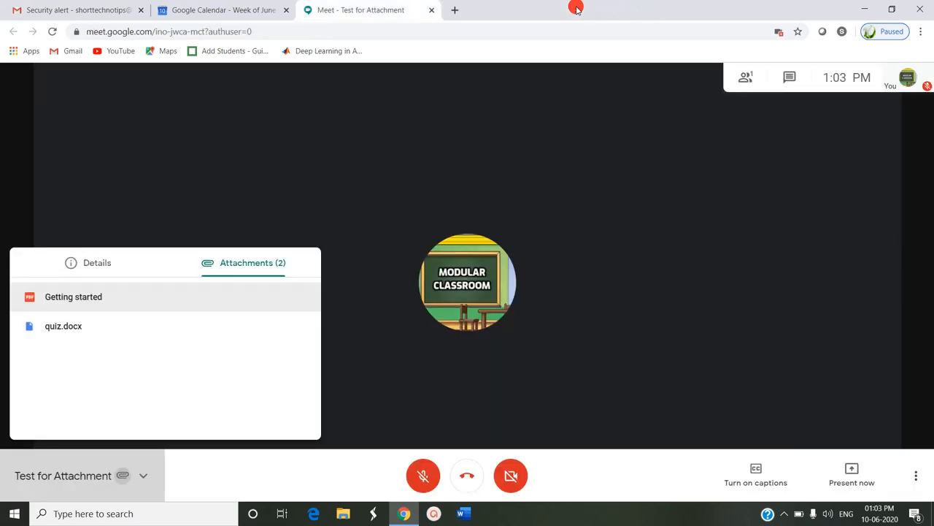